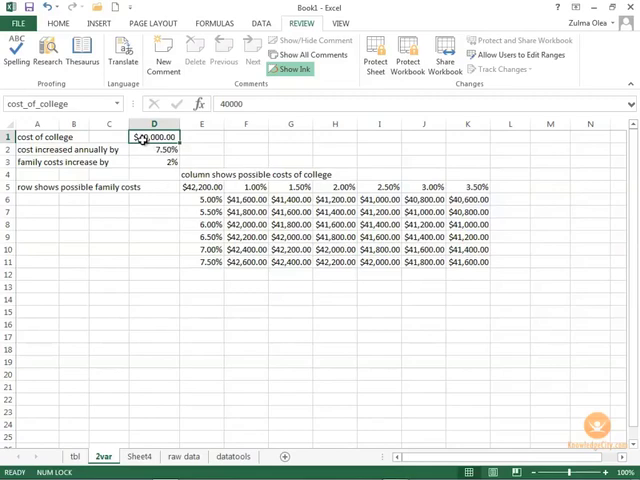
Glance at the annual increase in D2, then select the cost of college cell D1.
click(153, 149)
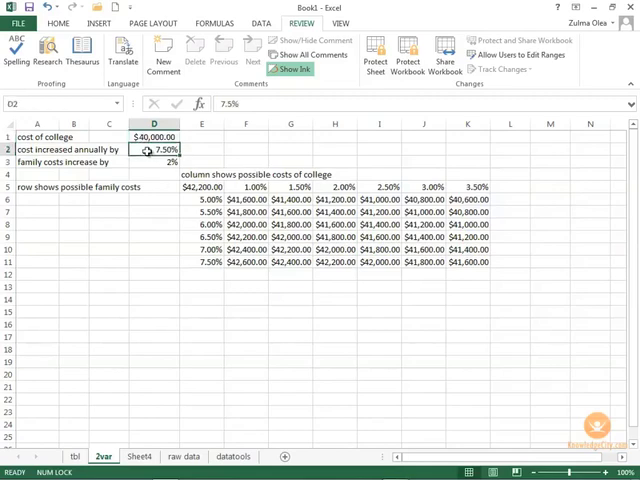
click(153, 136)
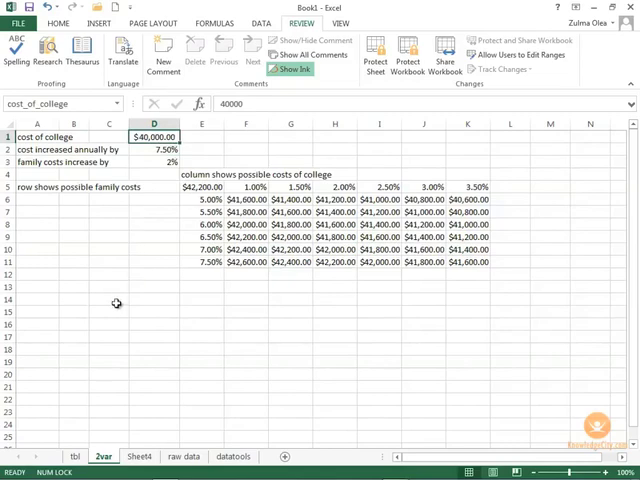
mouse_move(117, 303)
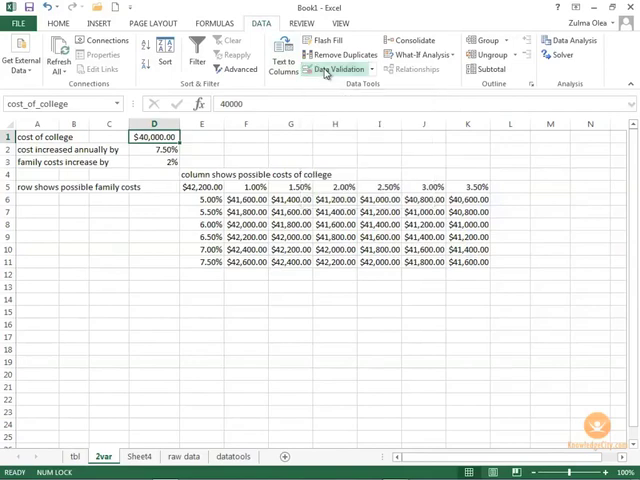
Add a validation rule to D1 allowing only whole numbers from 20000 to 60000.
click(339, 69)
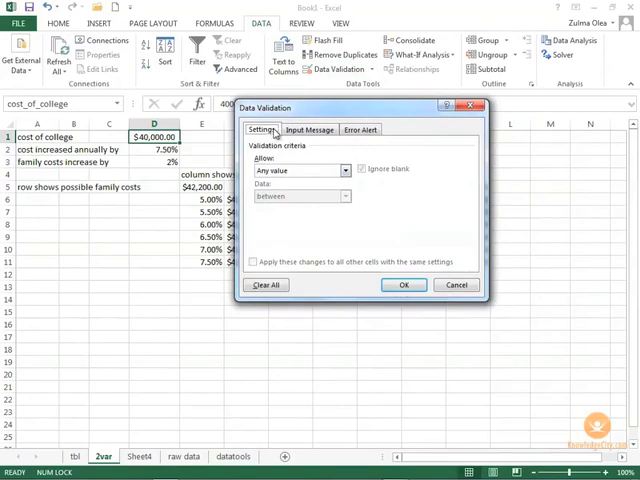
click(345, 170)
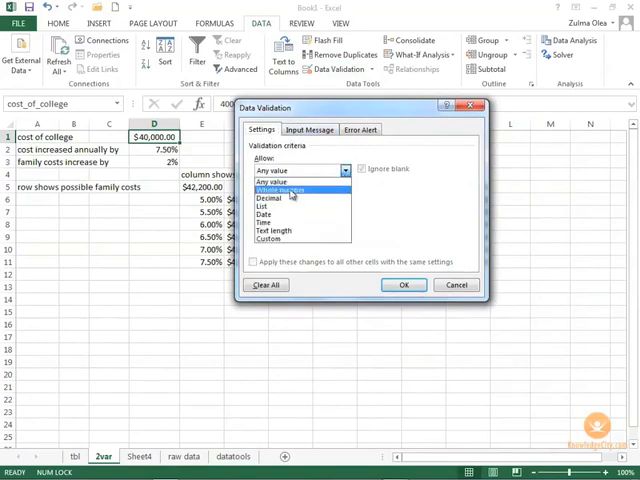
click(285, 191)
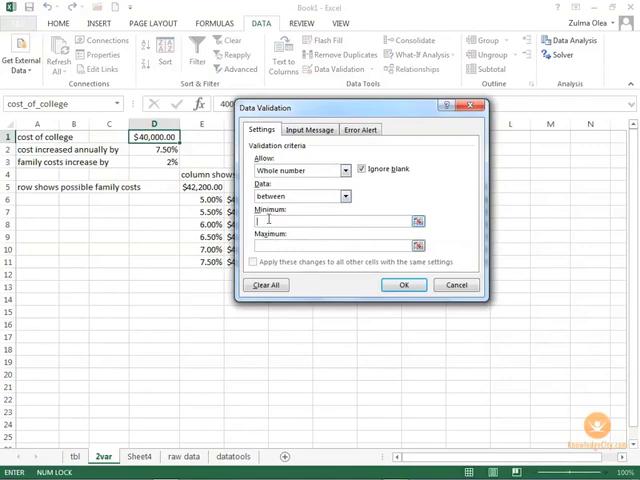
text(20000)
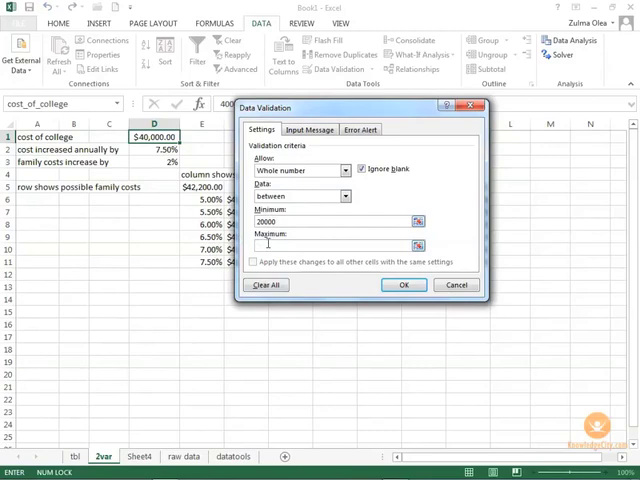
text(60000)
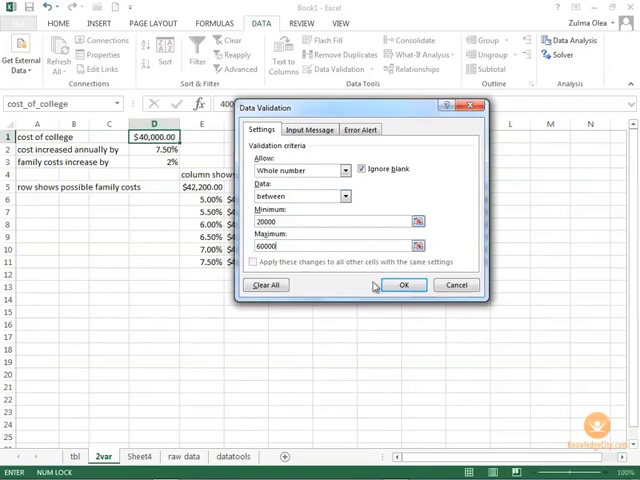
click(403, 285)
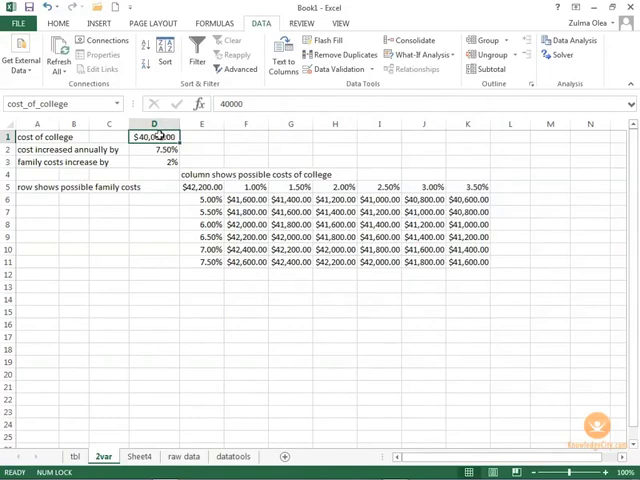
Enter an invalid 3 in D1, retry after the error alert, and enter 34000.
text(3)
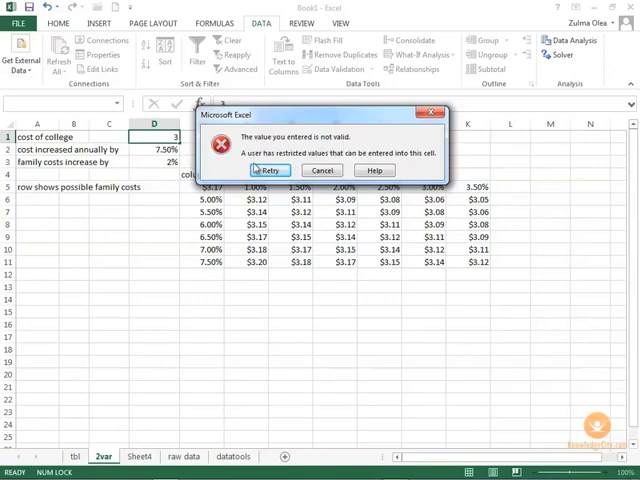
click(269, 169)
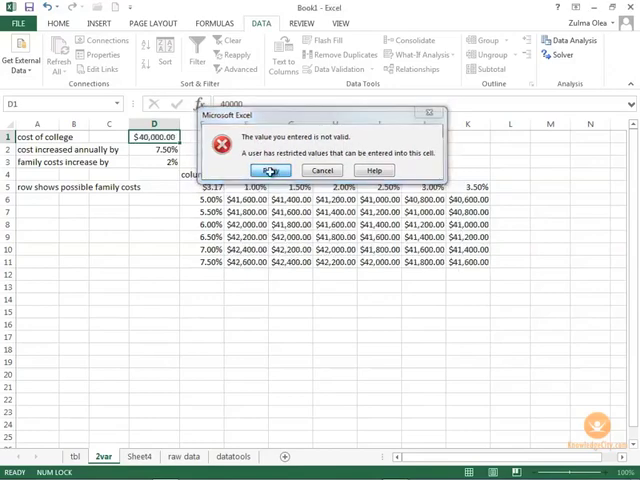
click(270, 170)
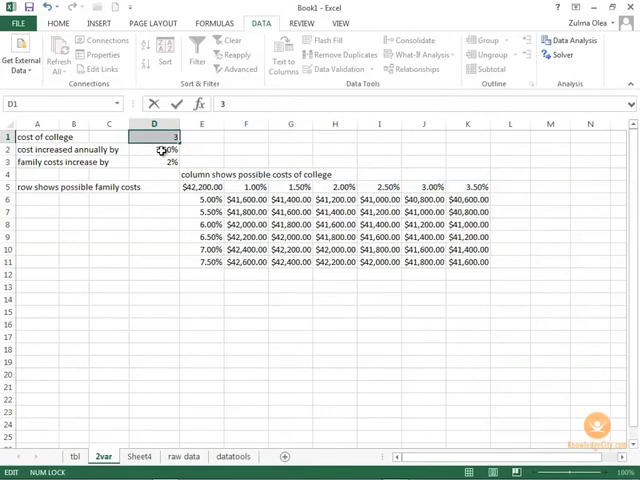
text(34000)
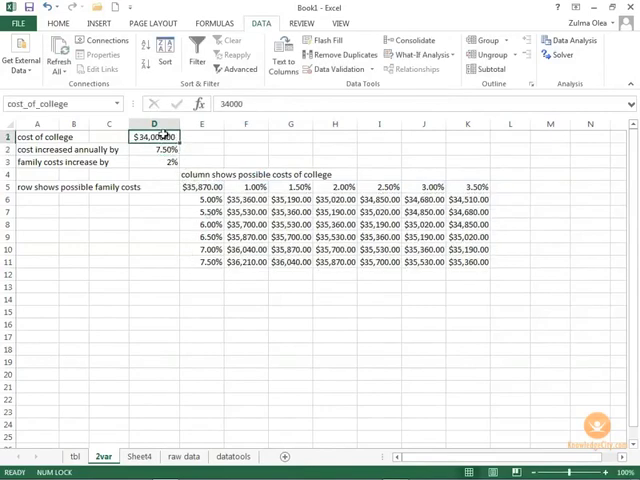
text(61)
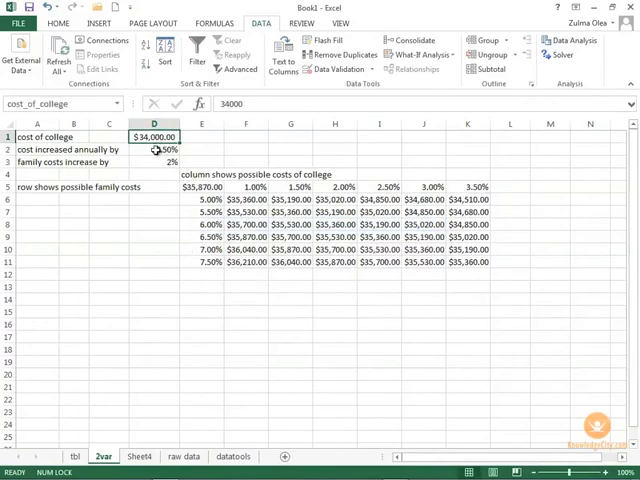
Give D2 a decimal validation rule with minimum 3 and maximum 8.
click(150, 148)
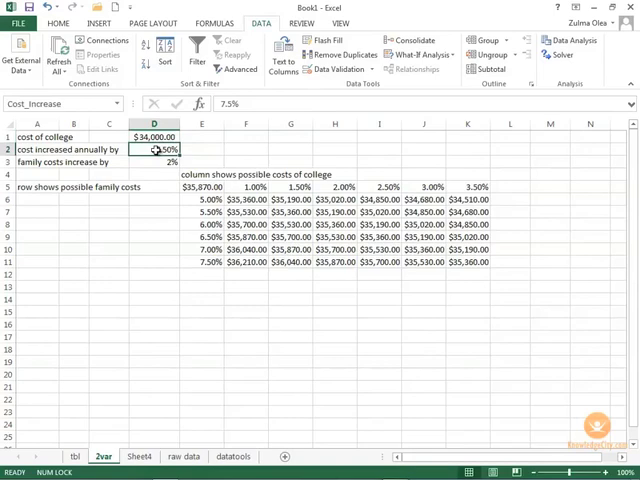
click(322, 54)
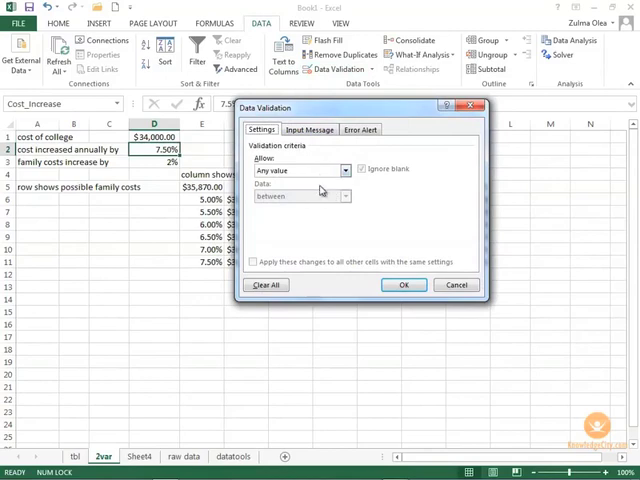
mouse_move(313, 249)
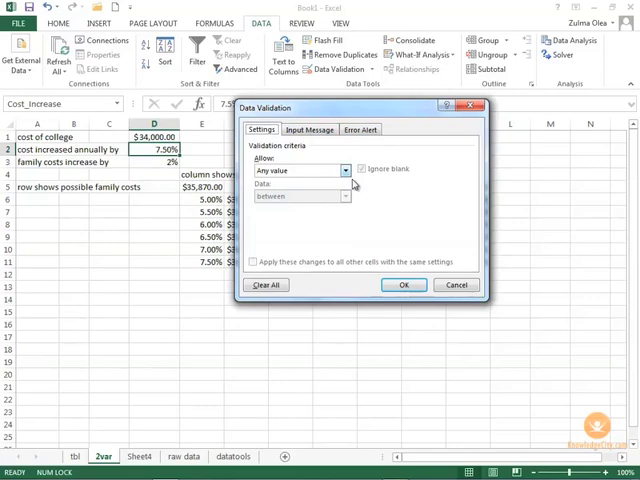
click(345, 170)
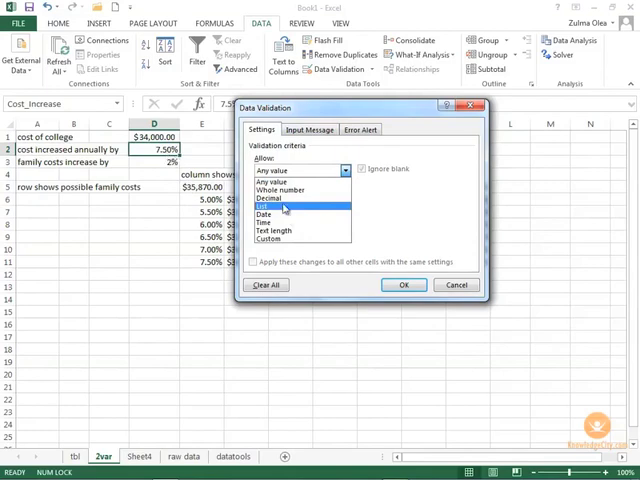
click(273, 207)
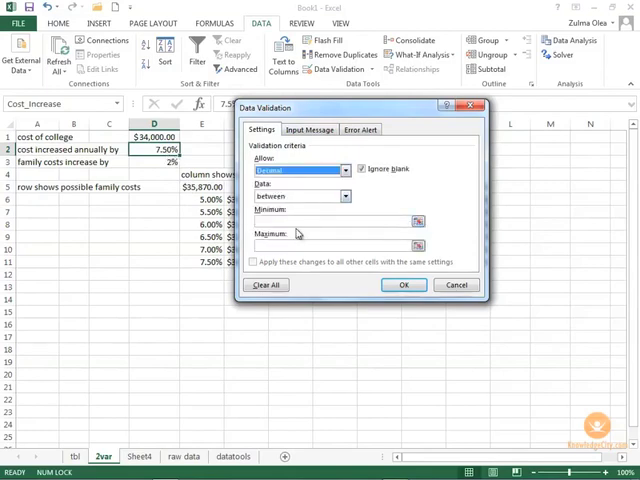
click(290, 220)
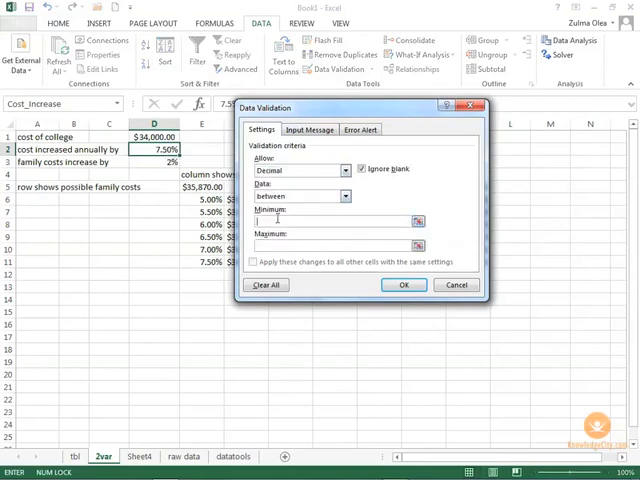
text(3.0)
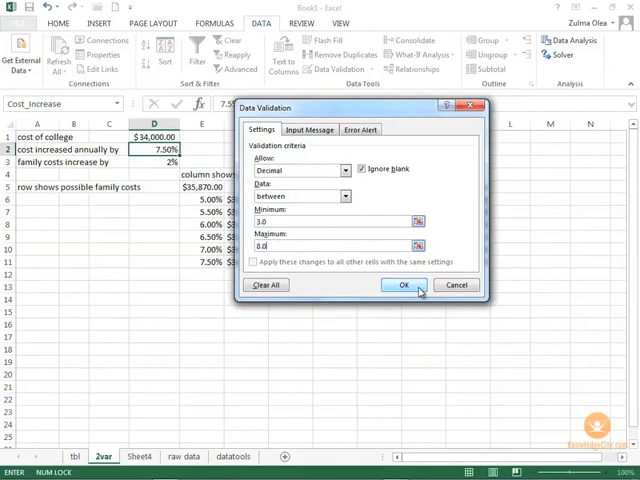
click(402, 285)
text(7.5)
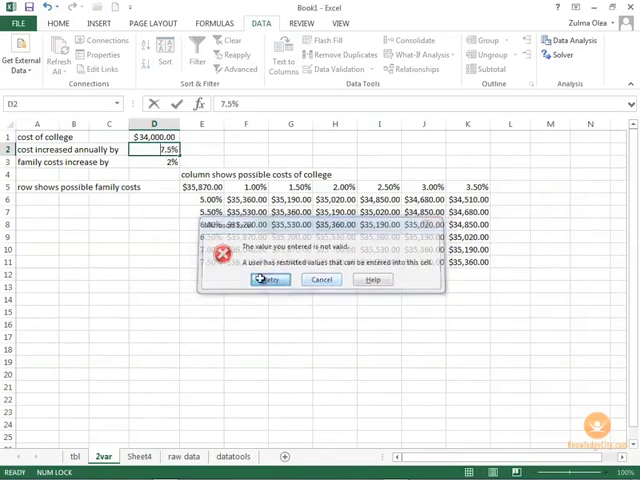
click(321, 279)
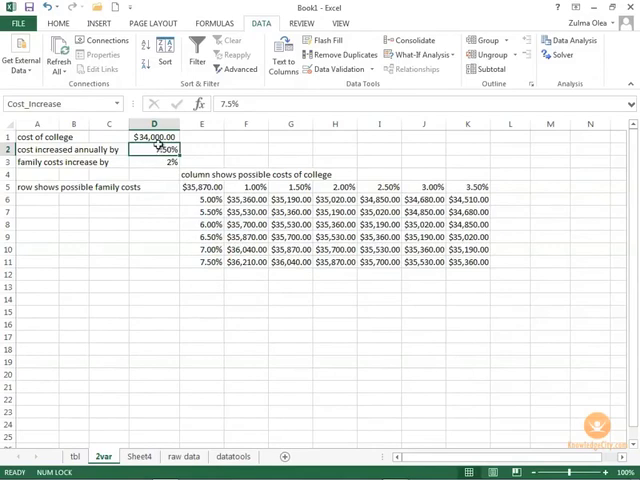
click(150, 137)
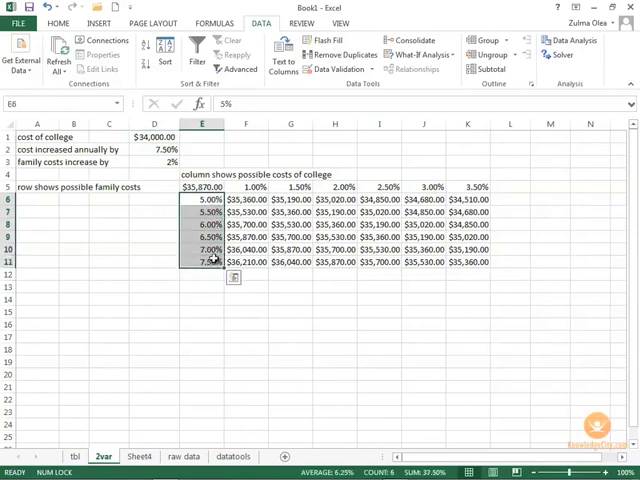
Apply a decimal validation rule to E6:E11 with minimum 5 and maximum 7.5.
click(340, 69)
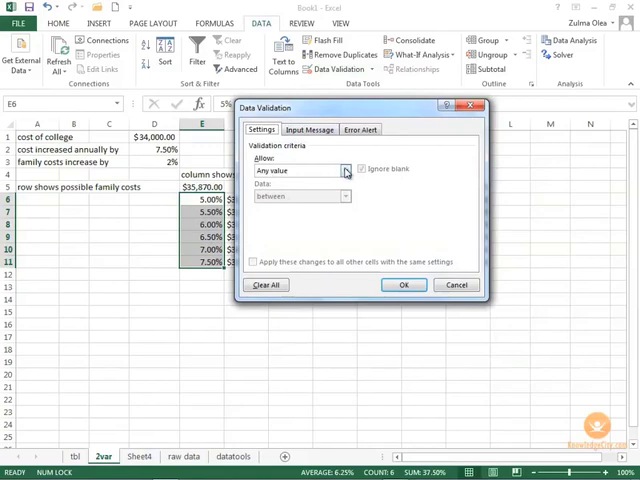
click(345, 170)
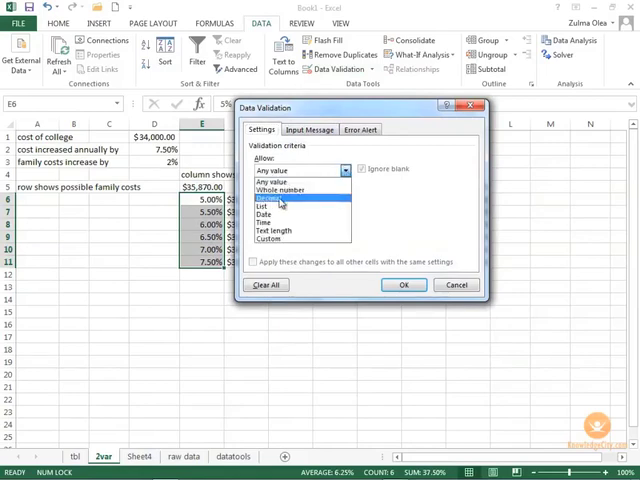
click(277, 196)
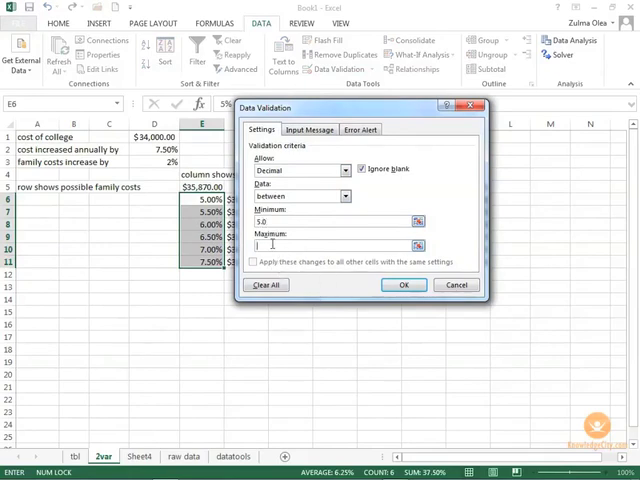
text(7)
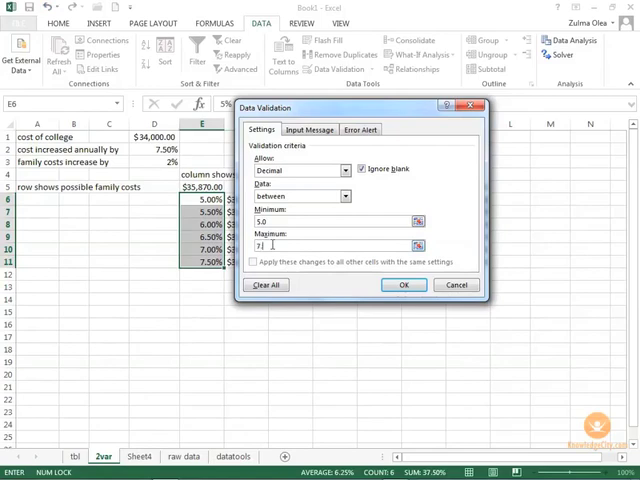
text(.5)
click(202, 224)
text(67)
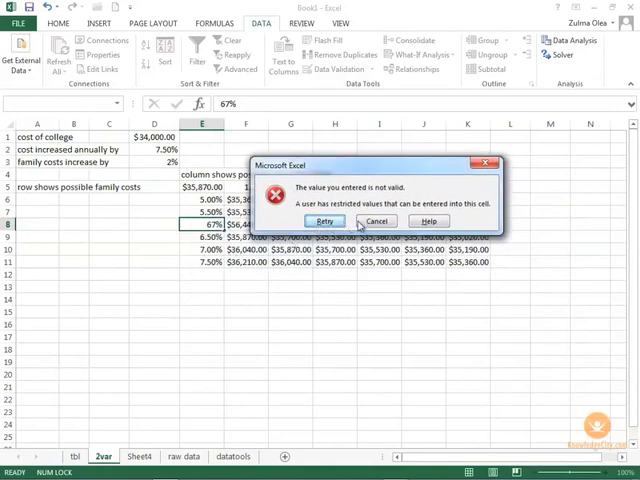
click(376, 221)
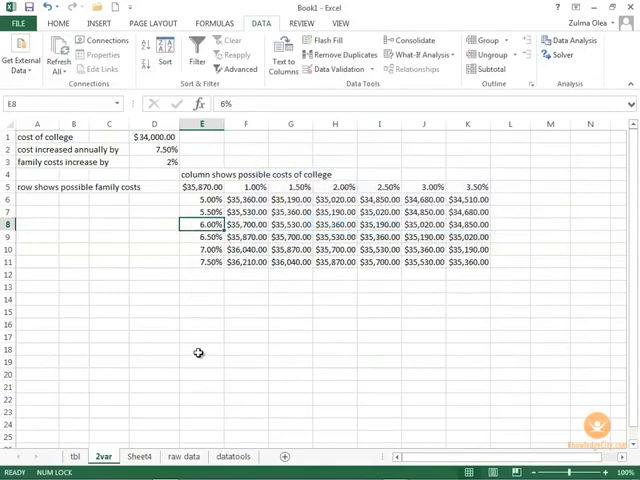